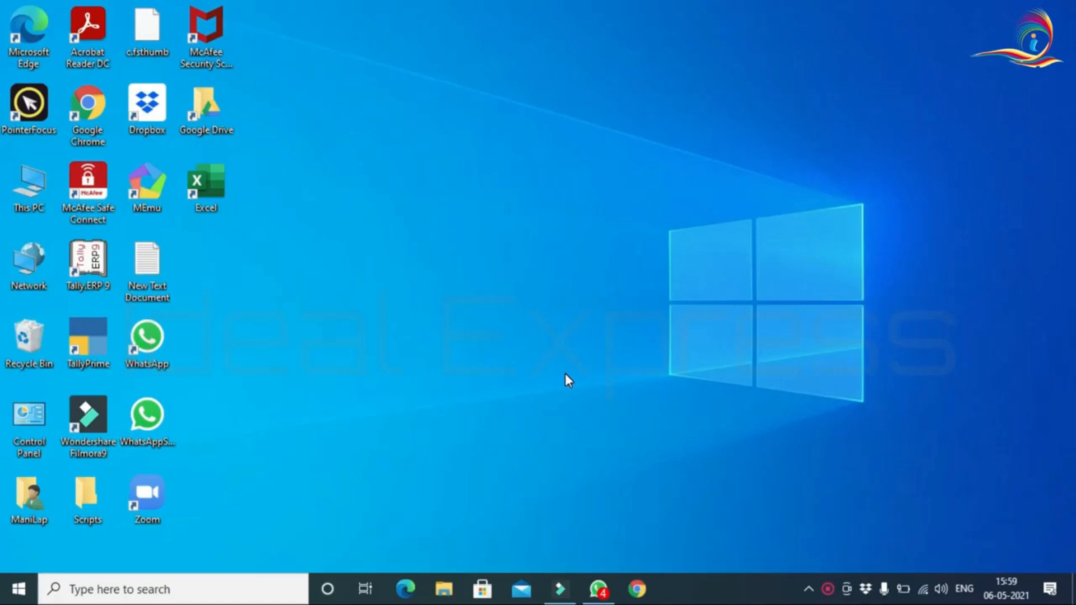
{"action": "mouse_move", "coordinate": [19, 588]}
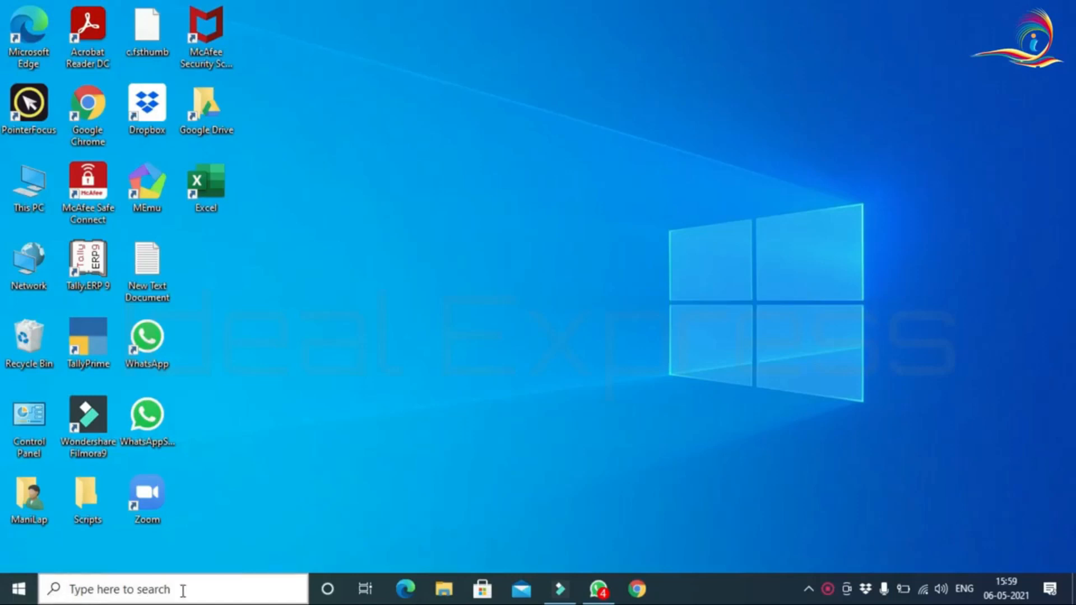
- Search for 'exc', choose Excel, then select the desktop Excel shortcut for removal
{"action": "left_click", "coordinate": [119, 588]}
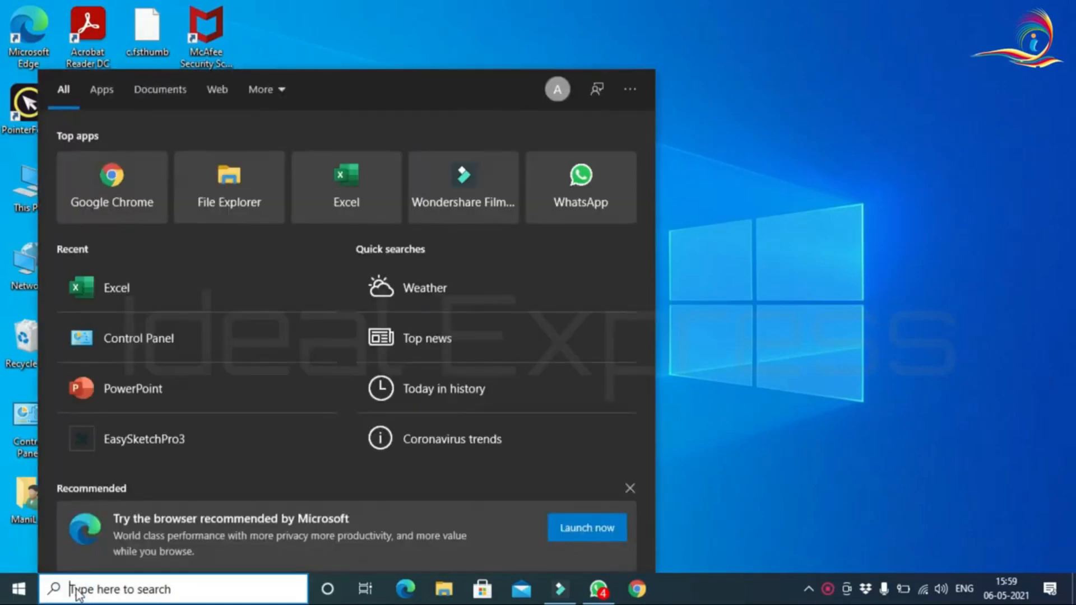
{"action": "type", "text": "exc"}
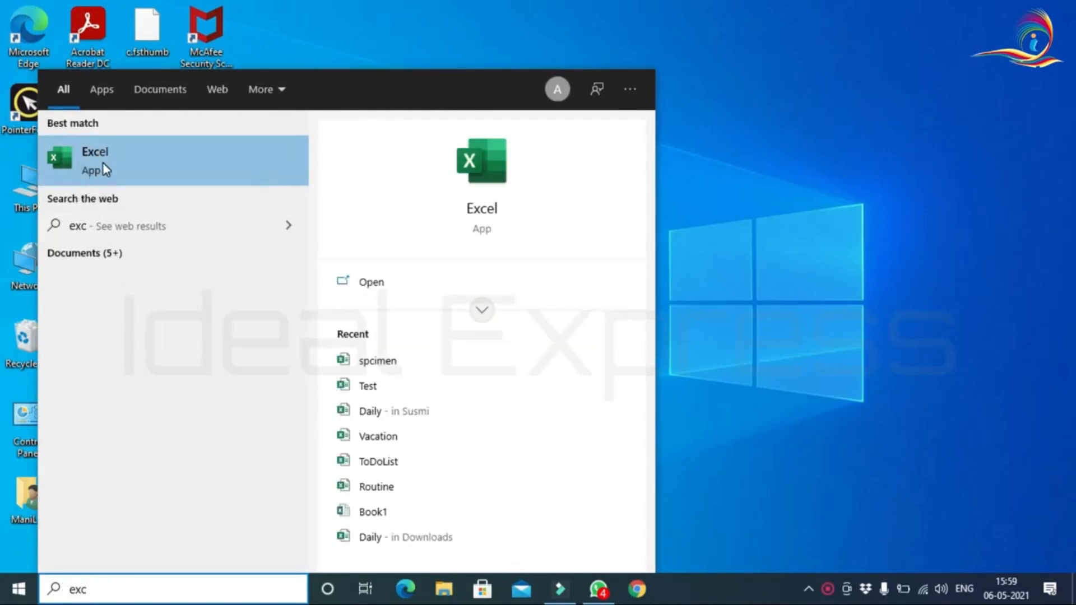
{"action": "left_click", "coordinate": [94, 160]}
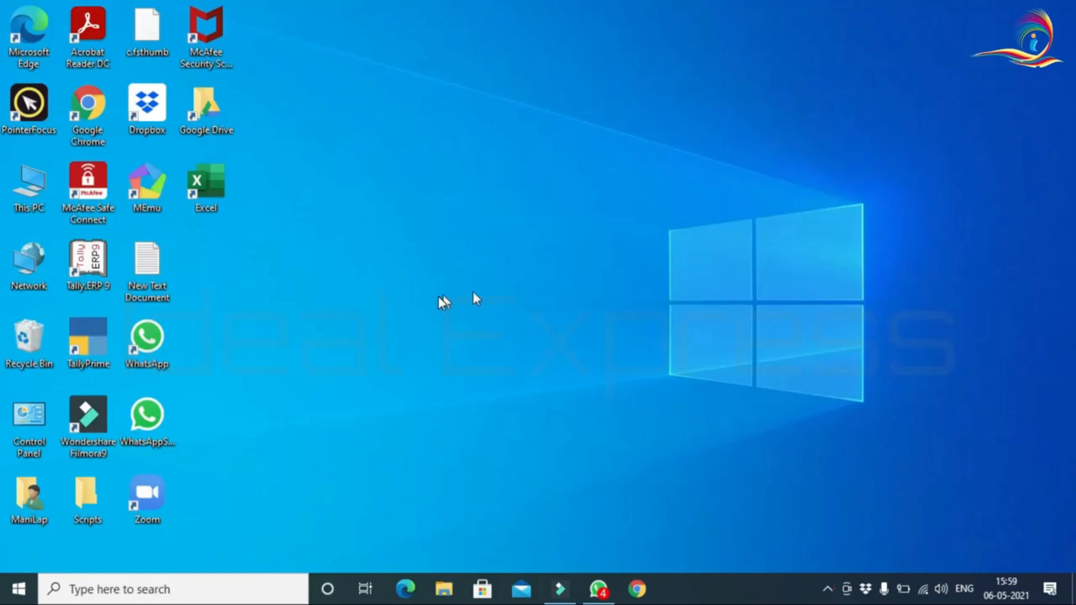
{"action": "left_click", "coordinate": [206, 184]}
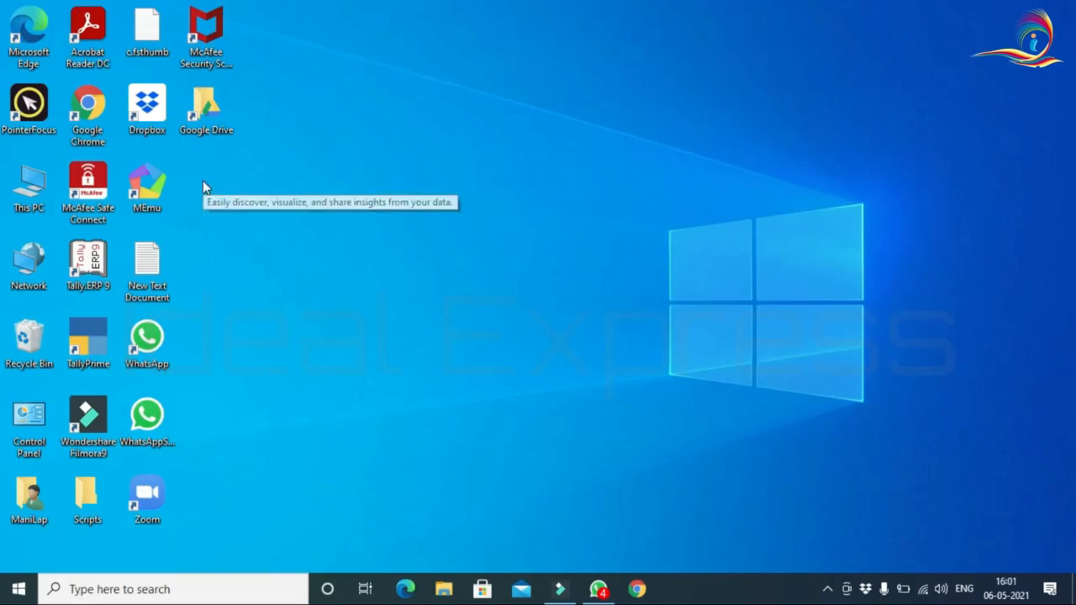
{"action": "mouse_move", "coordinate": [324, 288]}
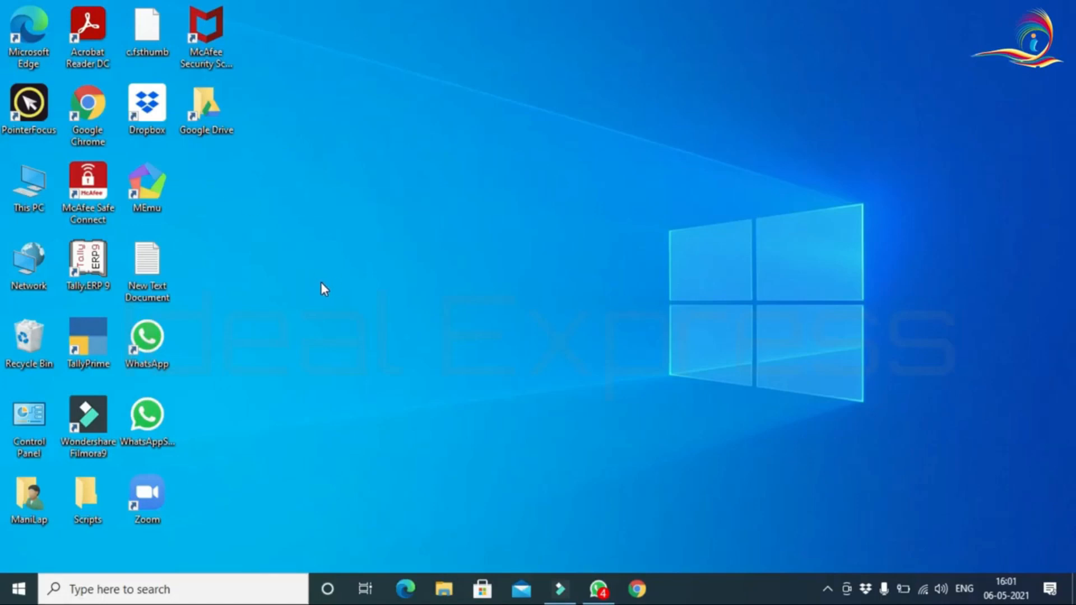
{"action": "mouse_move", "coordinate": [274, 179]}
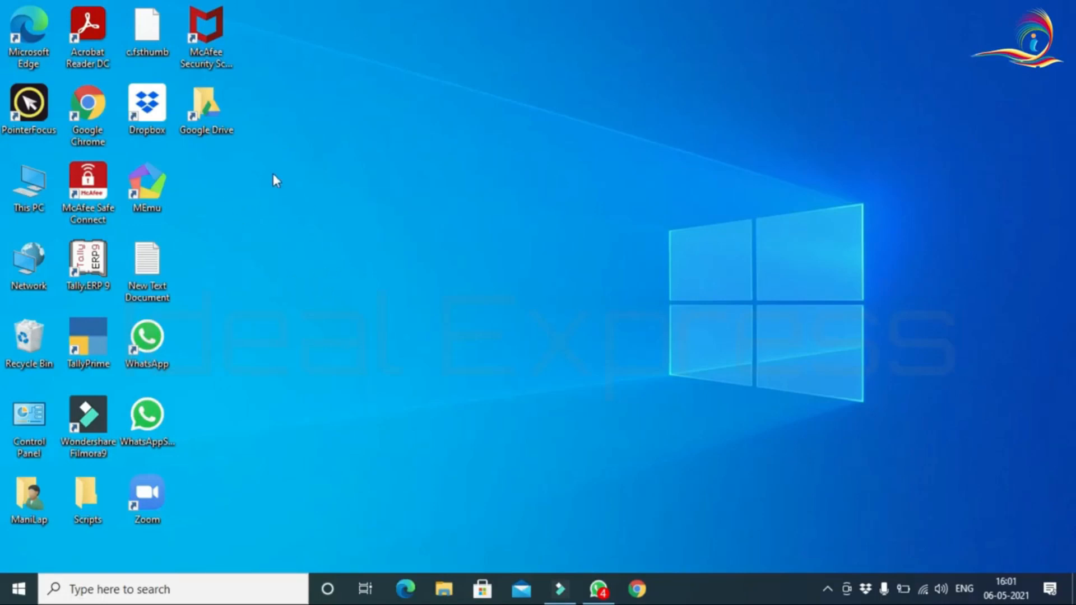
{"action": "mouse_move", "coordinate": [222, 206]}
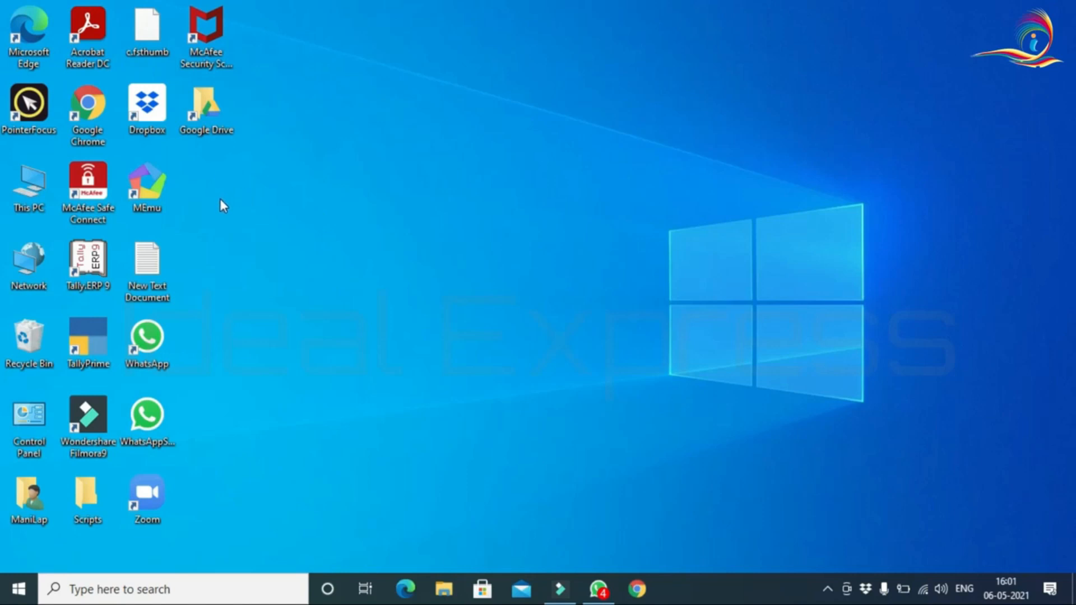
{"action": "mouse_move", "coordinate": [267, 200]}
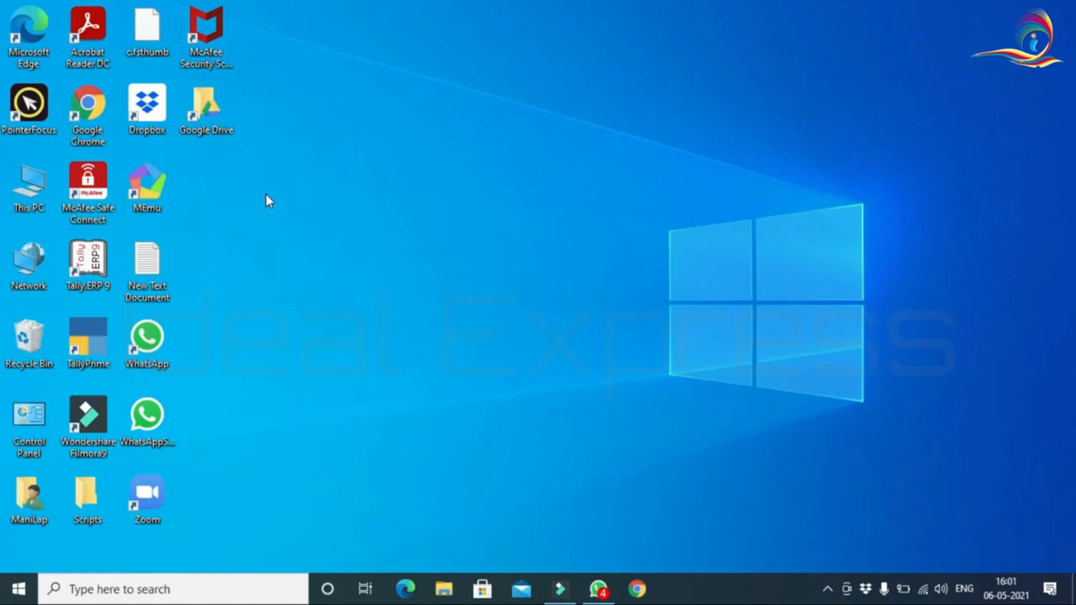
{"action": "mouse_move", "coordinate": [197, 347]}
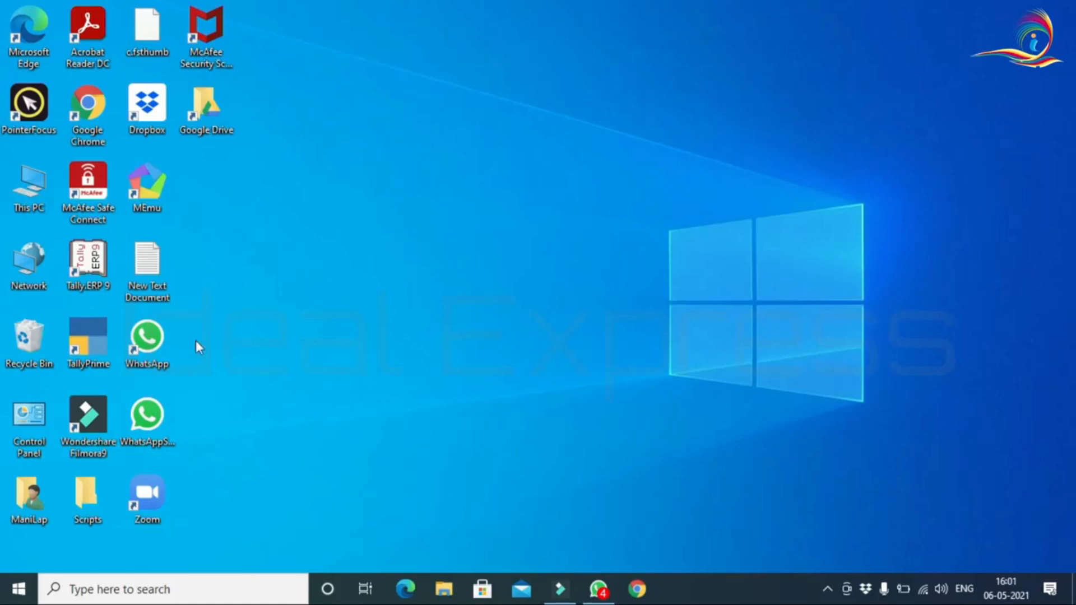
- Search for 'exce' and open the file location of the Excel best match
{"action": "left_click", "coordinate": [120, 589]}
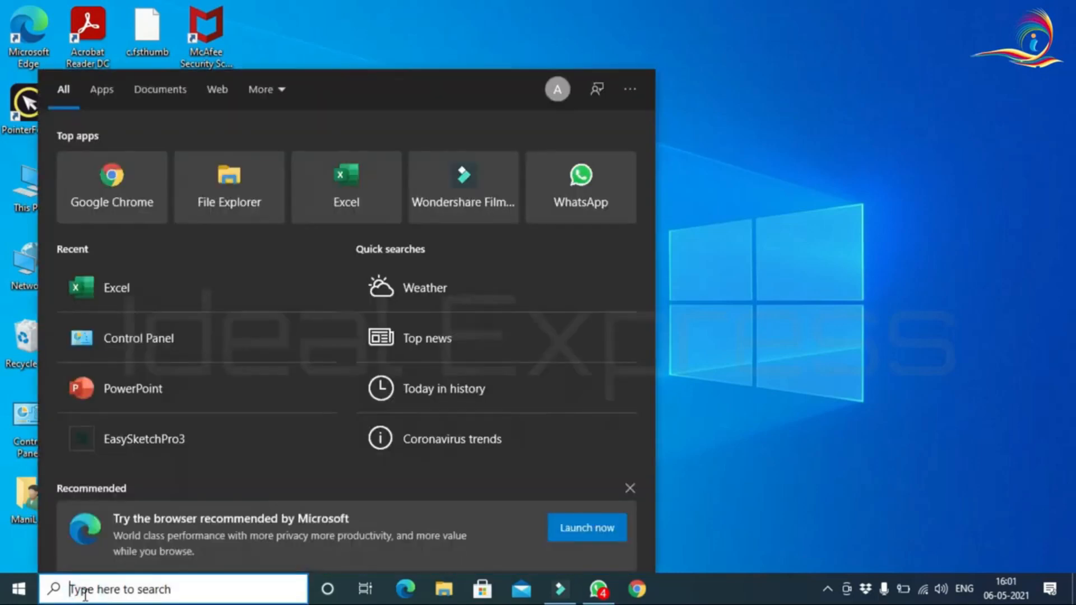
{"action": "type", "text": "exce"}
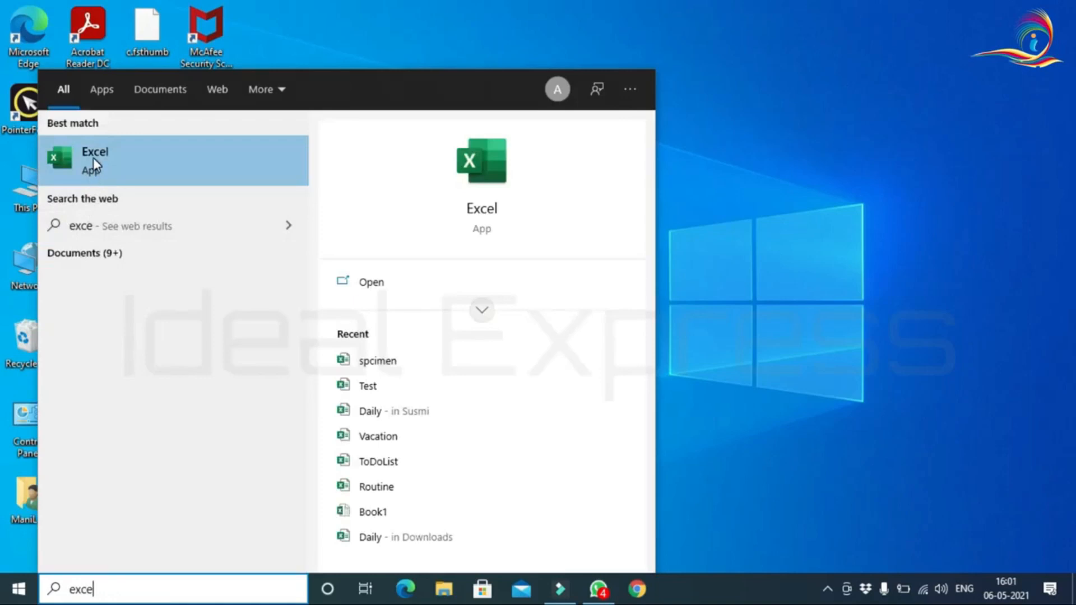
{"action": "right_click", "coordinate": [94, 156]}
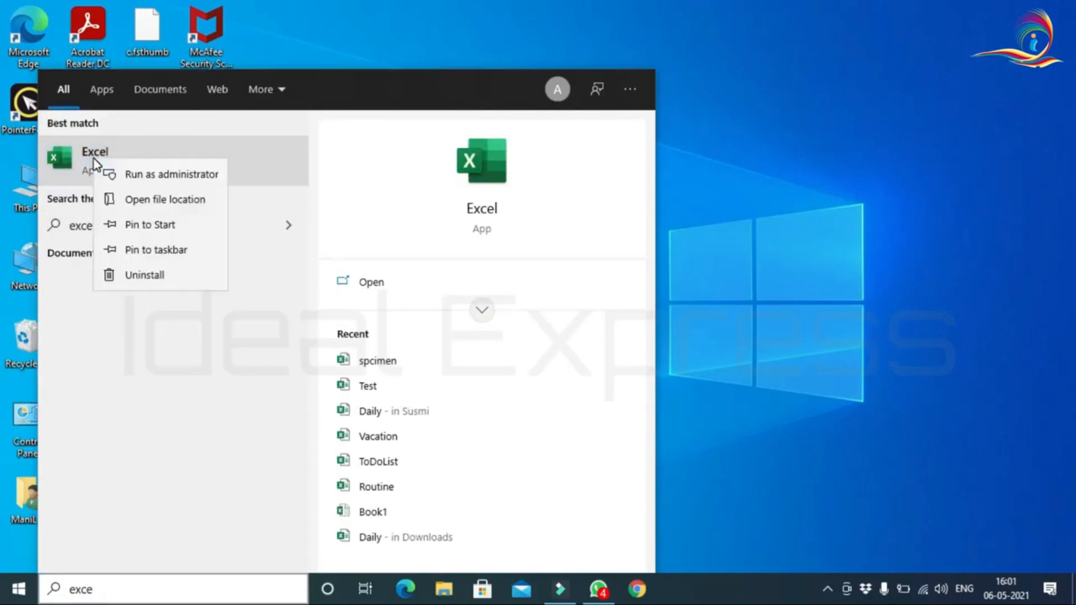
{"action": "mouse_move", "coordinate": [152, 200]}
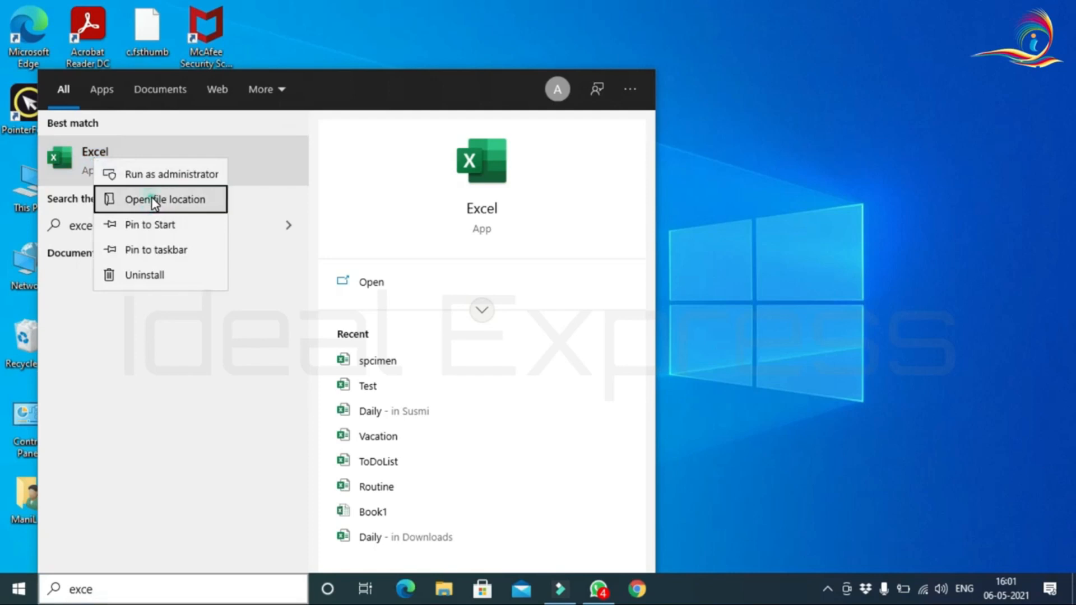
{"action": "left_click", "coordinate": [163, 200]}
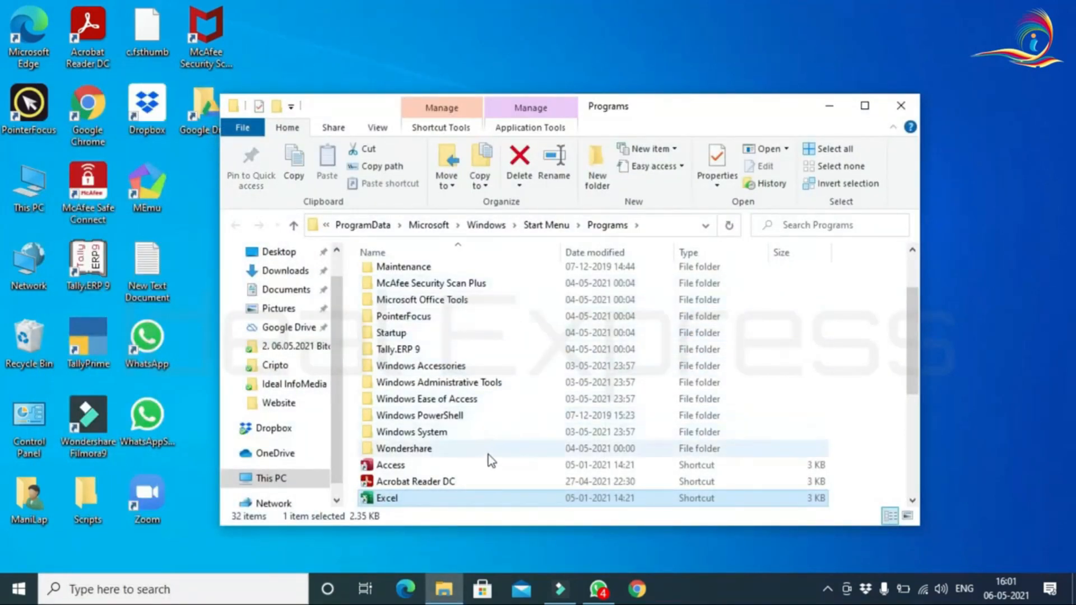
- Bring up the options for the Excel shortcut in the Start Menu Programs folder
{"action": "scroll", "scroll_direction": "down", "scroll_amount": 3}
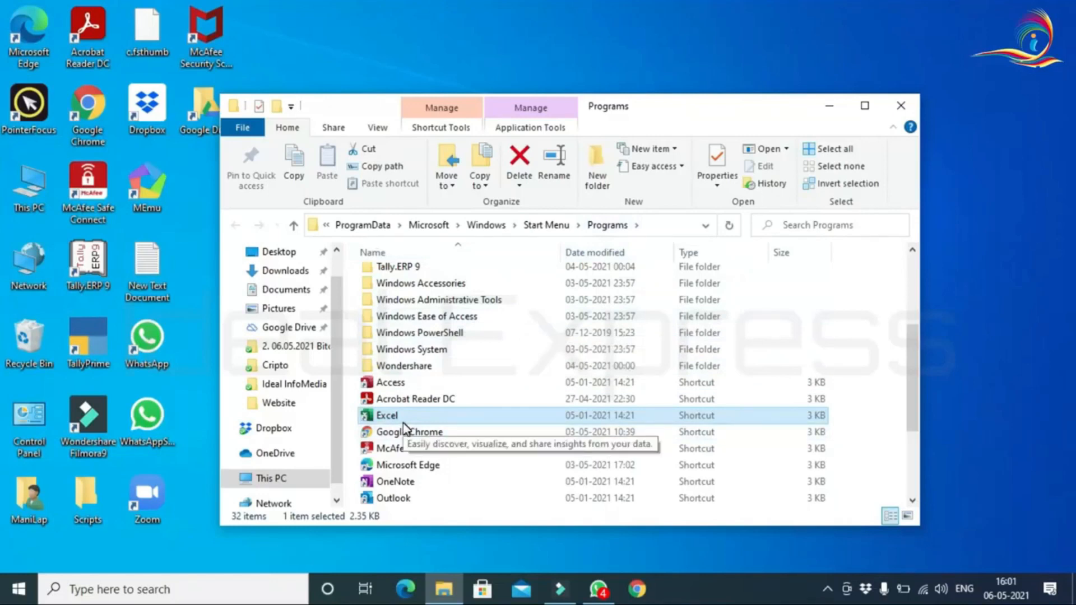
{"action": "mouse_move", "coordinate": [402, 418]}
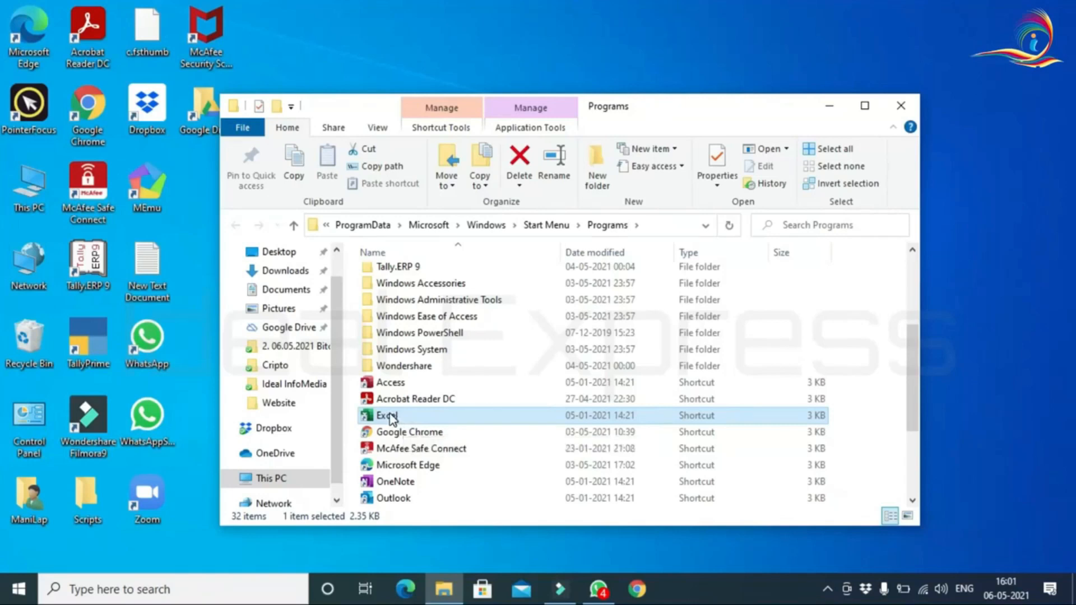
{"action": "right_click", "coordinate": [387, 414]}
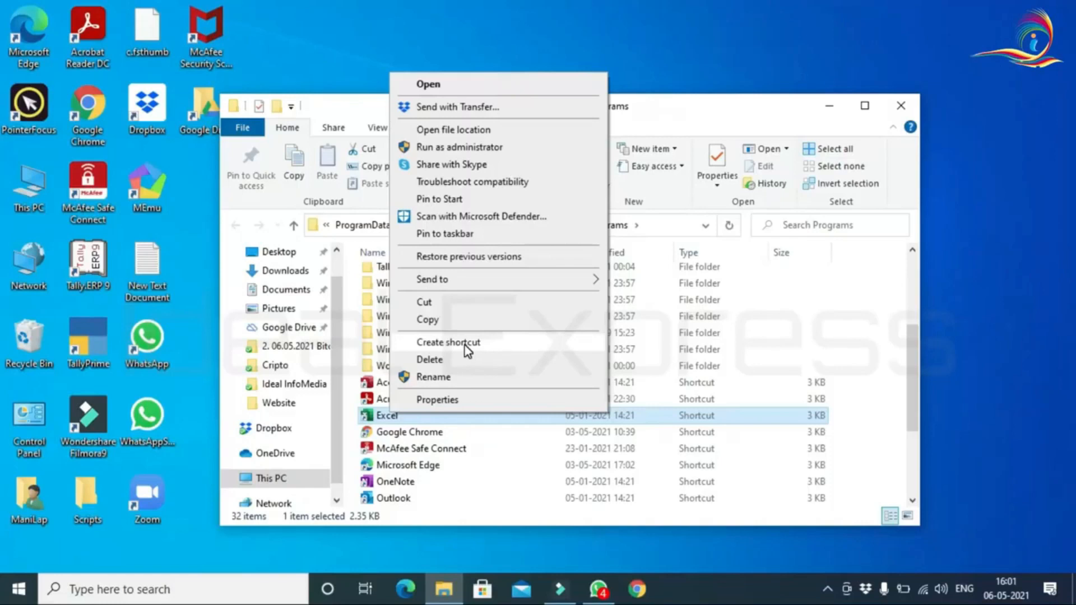
- Create a shortcut to Excel and agree to place it on the desktop
{"action": "left_click", "coordinate": [447, 343]}
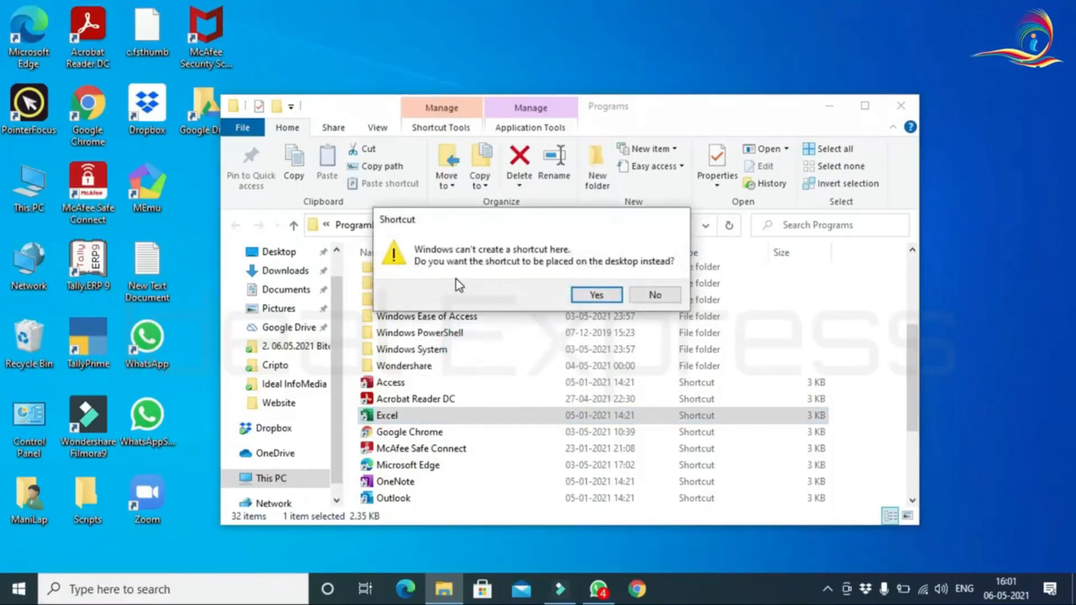
{"action": "mouse_move", "coordinate": [637, 278]}
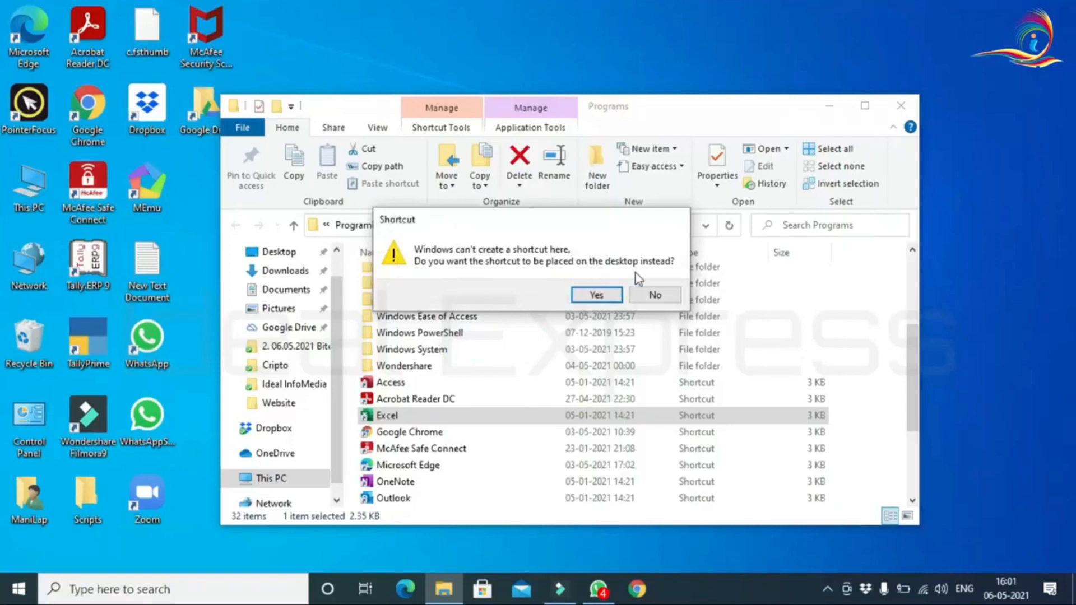
{"action": "mouse_move", "coordinate": [610, 275]}
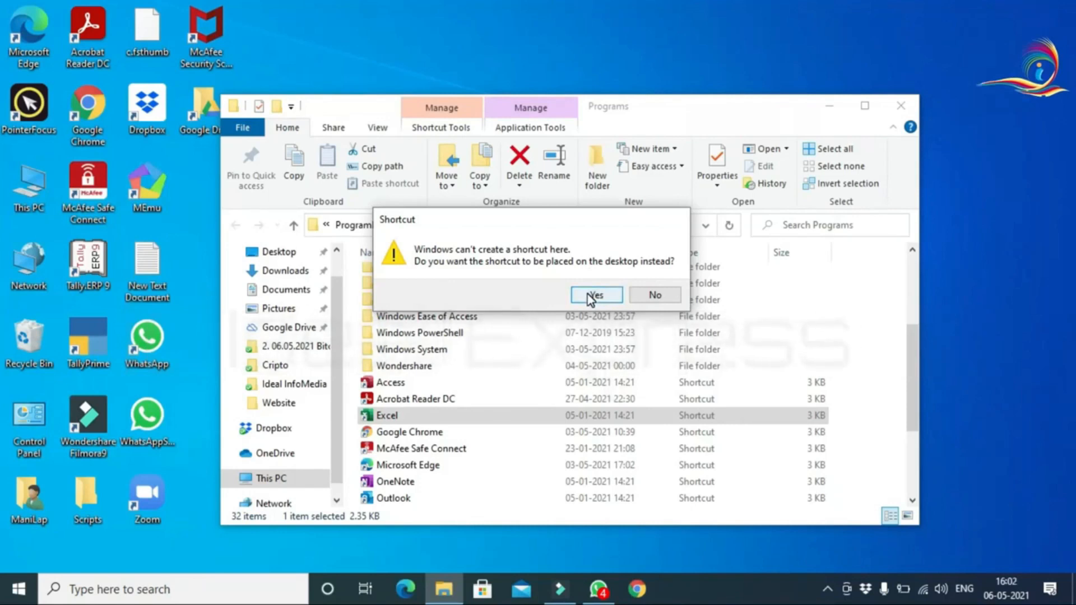
{"action": "left_click", "coordinate": [594, 295]}
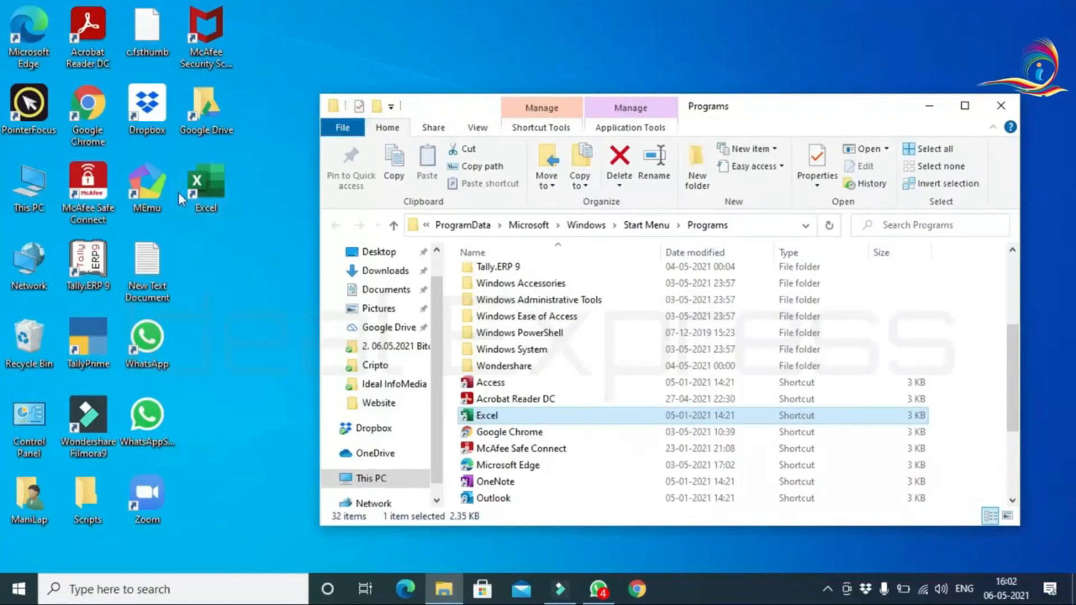
{"action": "mouse_move", "coordinate": [904, 137]}
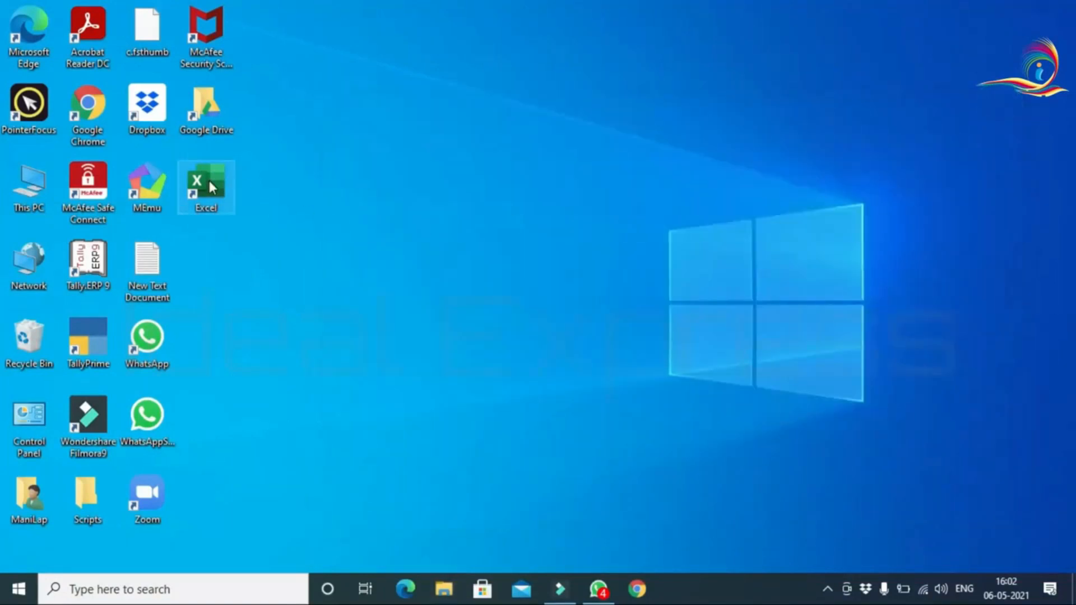
- Launch Excel from the new desktop shortcut, then close it again
{"action": "double_click", "coordinate": [205, 185]}
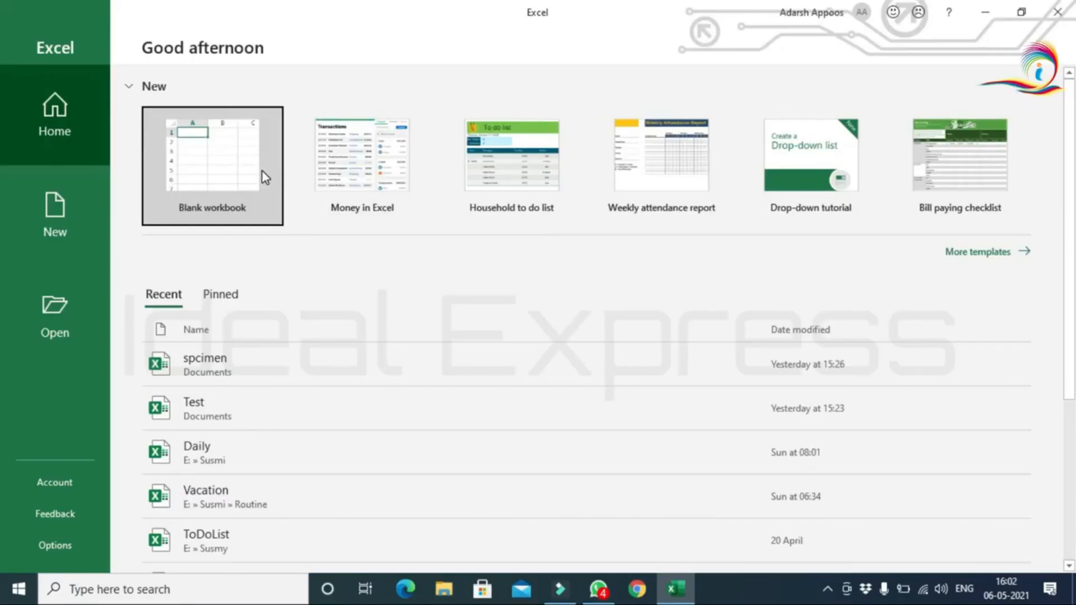
{"action": "left_click", "coordinate": [212, 166]}
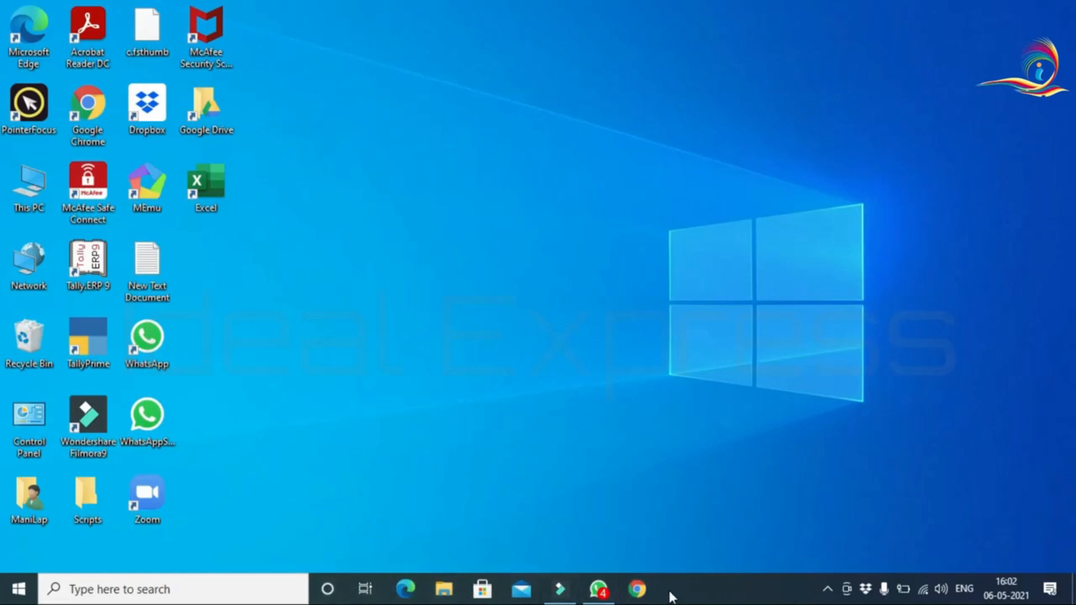
{"action": "mouse_move", "coordinate": [668, 594]}
{"action": "type", "text": "e"}
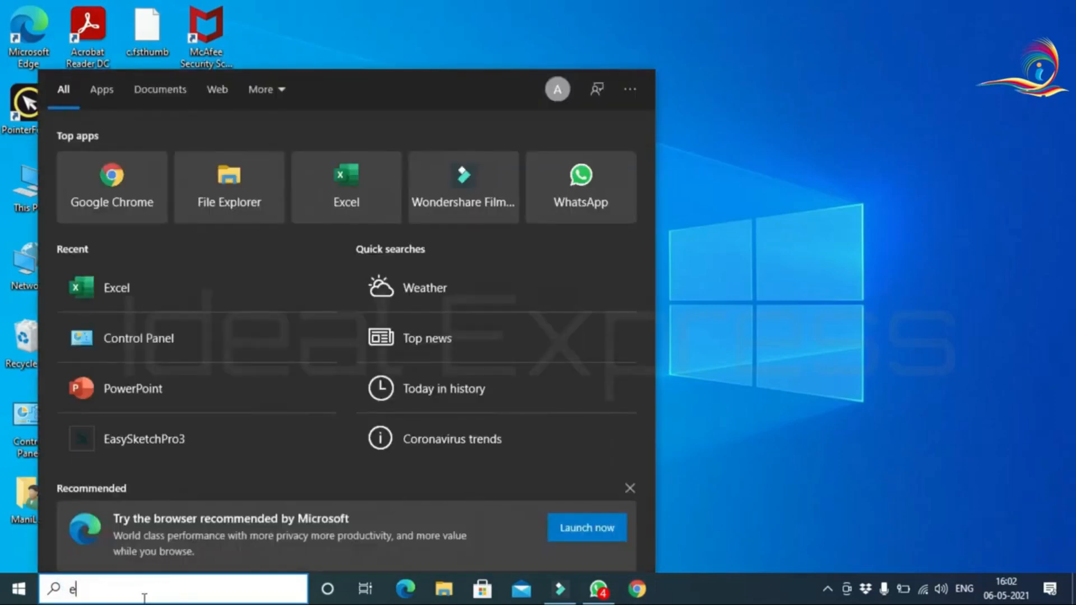
- Search for Excel and pin the best match to the taskbar
{"action": "type", "text": "xc"}
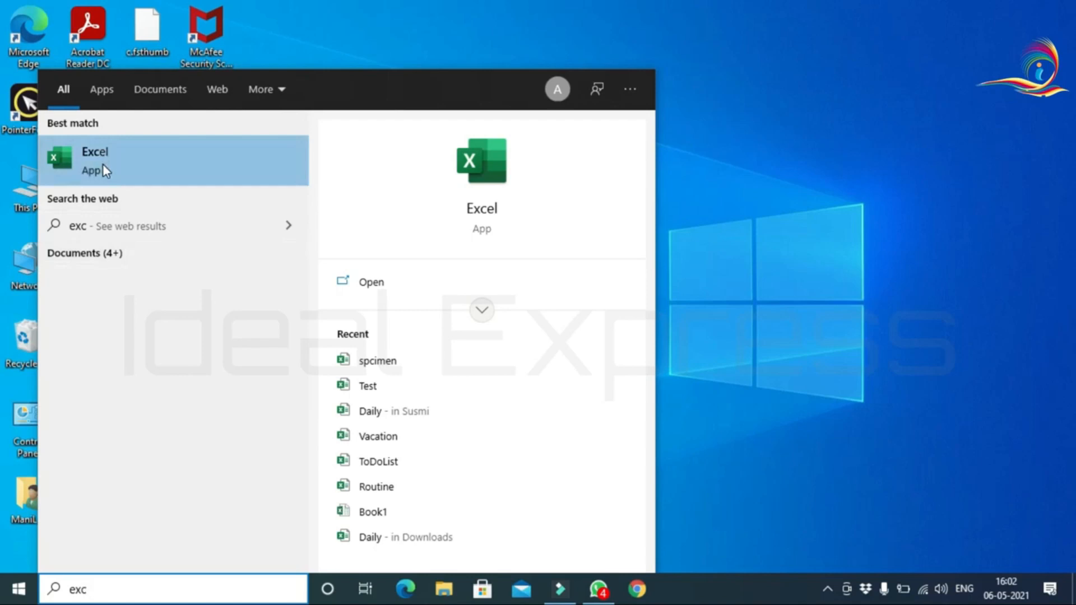
{"action": "right_click", "coordinate": [94, 159]}
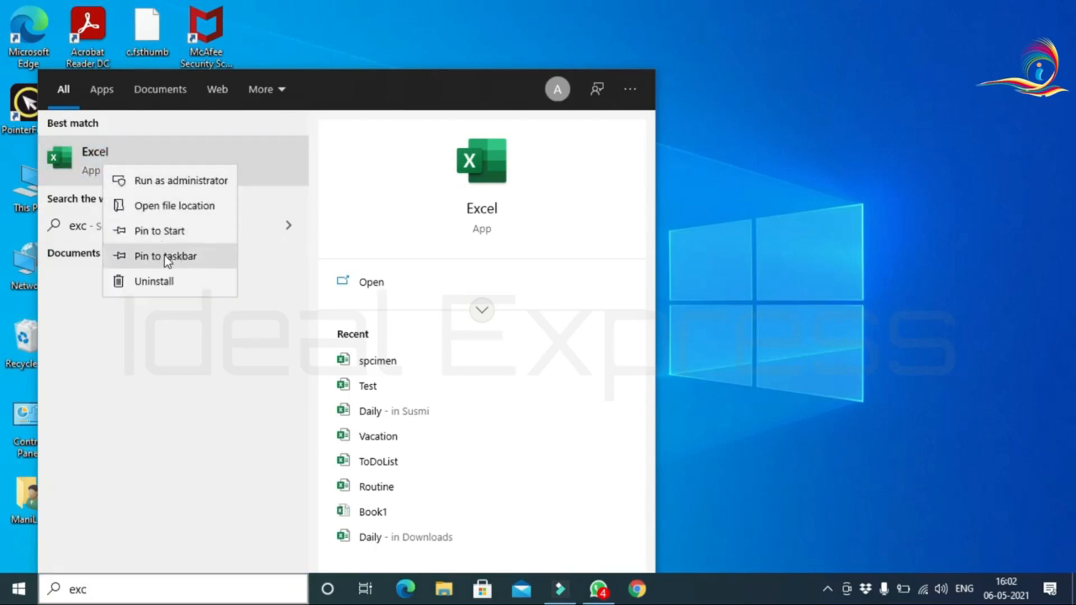
{"action": "left_click", "coordinate": [166, 255]}
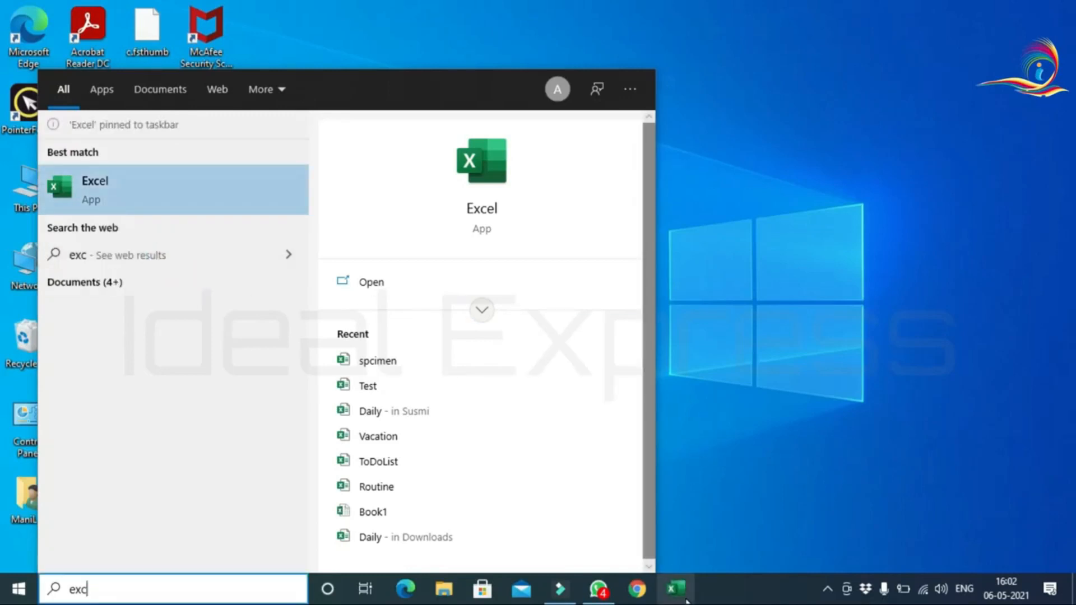
{"action": "mouse_move", "coordinate": [629, 90]}
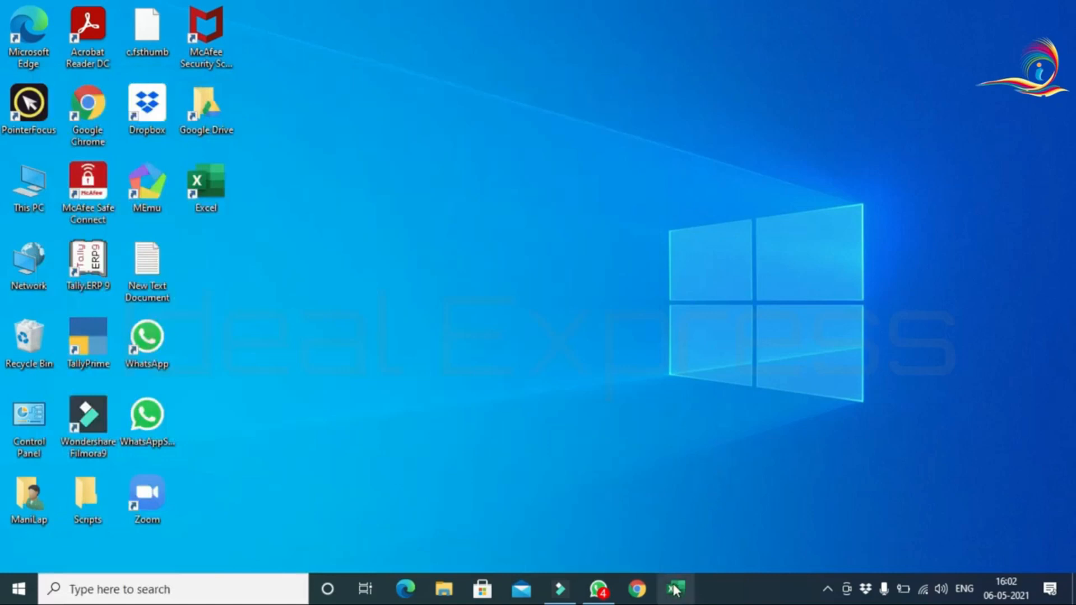
- Launch Excel from its new taskbar pin
{"action": "left_click", "coordinate": [675, 589]}
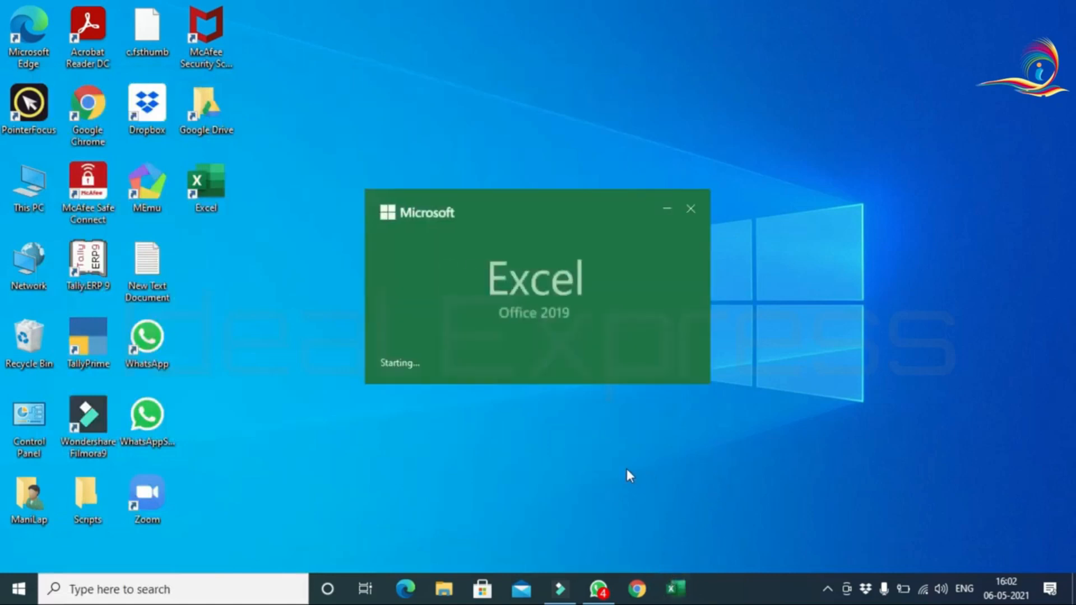